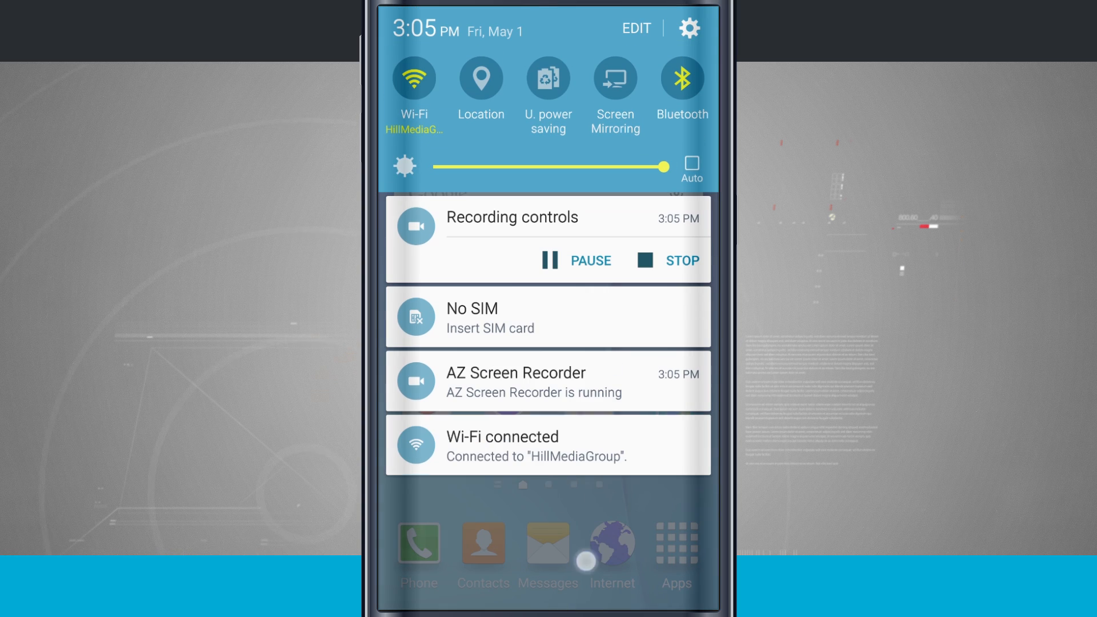
Open Settings from the notification shade and go to the Display page.
{"action": "left_click", "coordinate": [689, 29]}
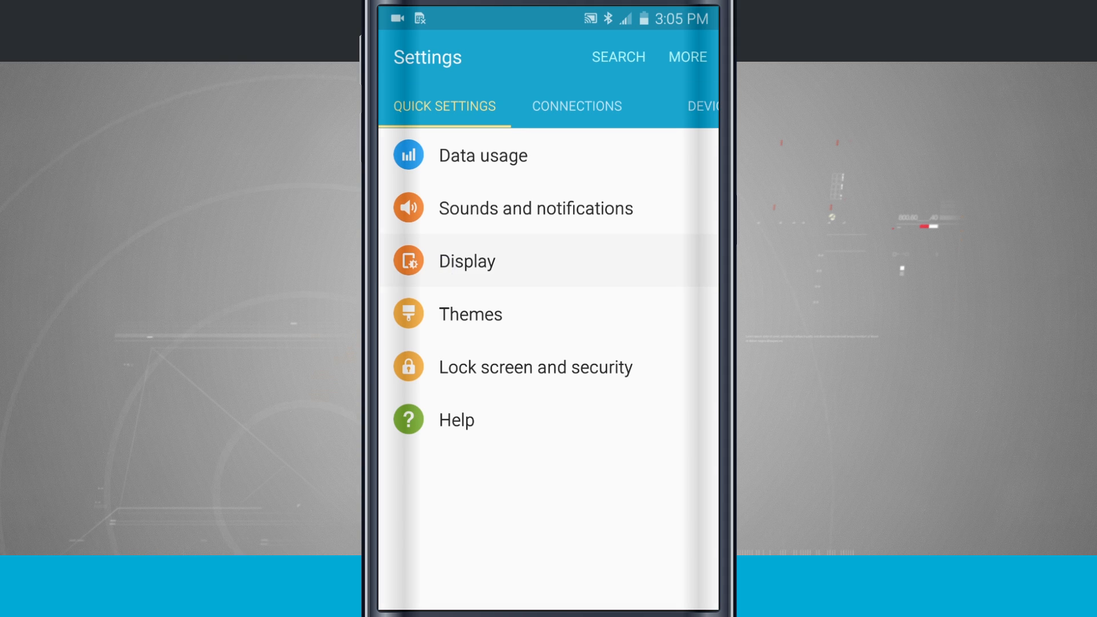
{"action": "left_click", "coordinate": [466, 262]}
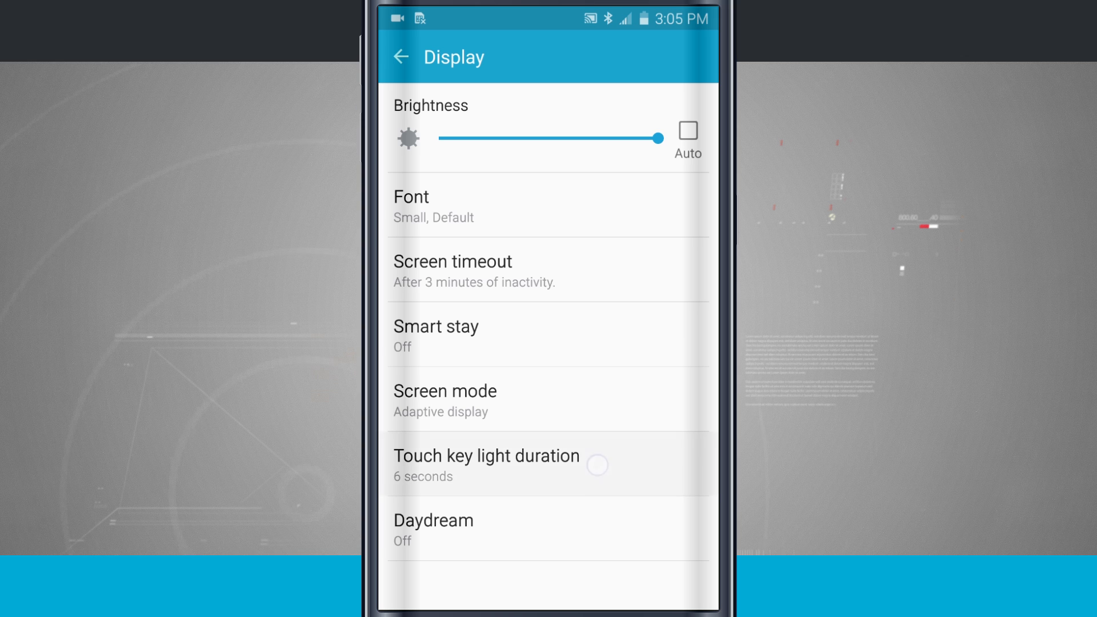
Set Touch key light duration to Always off.
{"action": "left_click", "coordinate": [486, 464]}
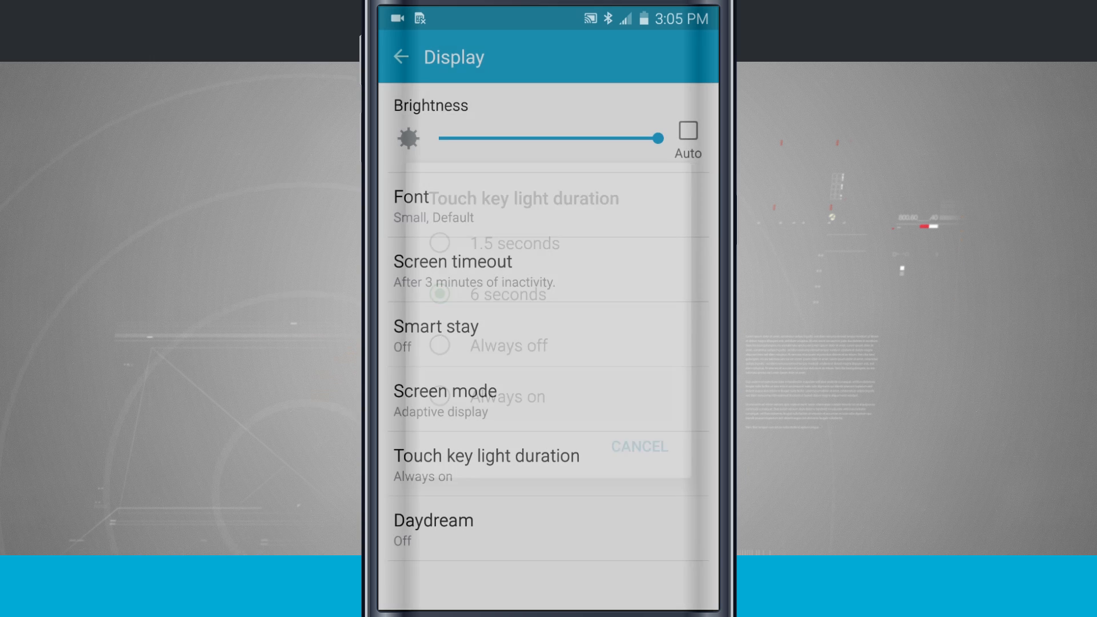
{"action": "left_click", "coordinate": [637, 446]}
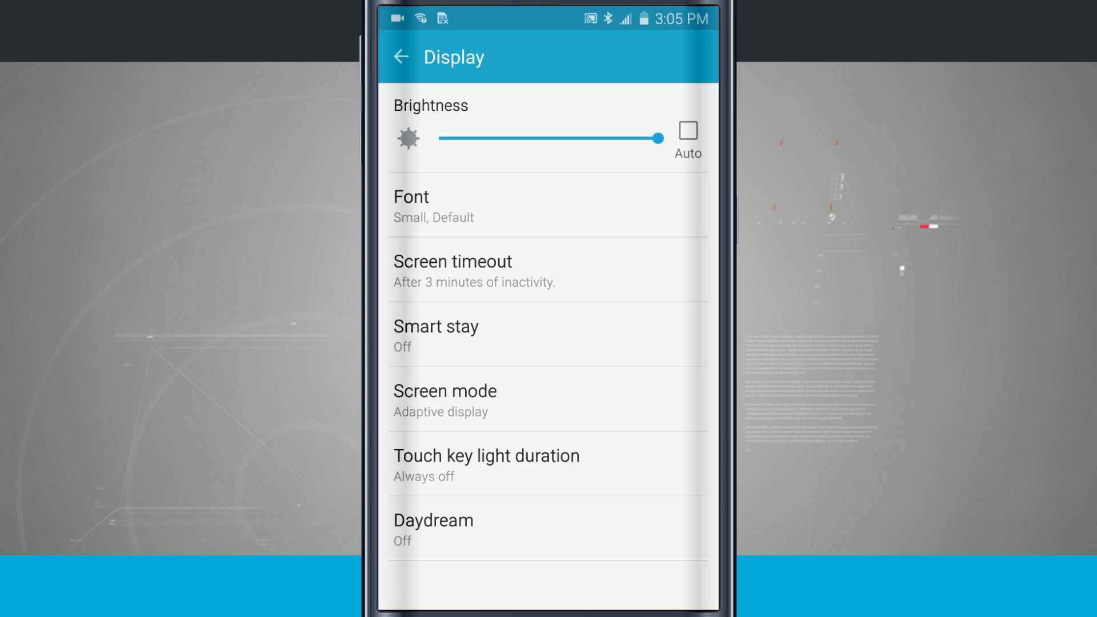
Switch Touch key light duration from Always off to 1.5 seconds.
{"action": "left_click", "coordinate": [486, 455]}
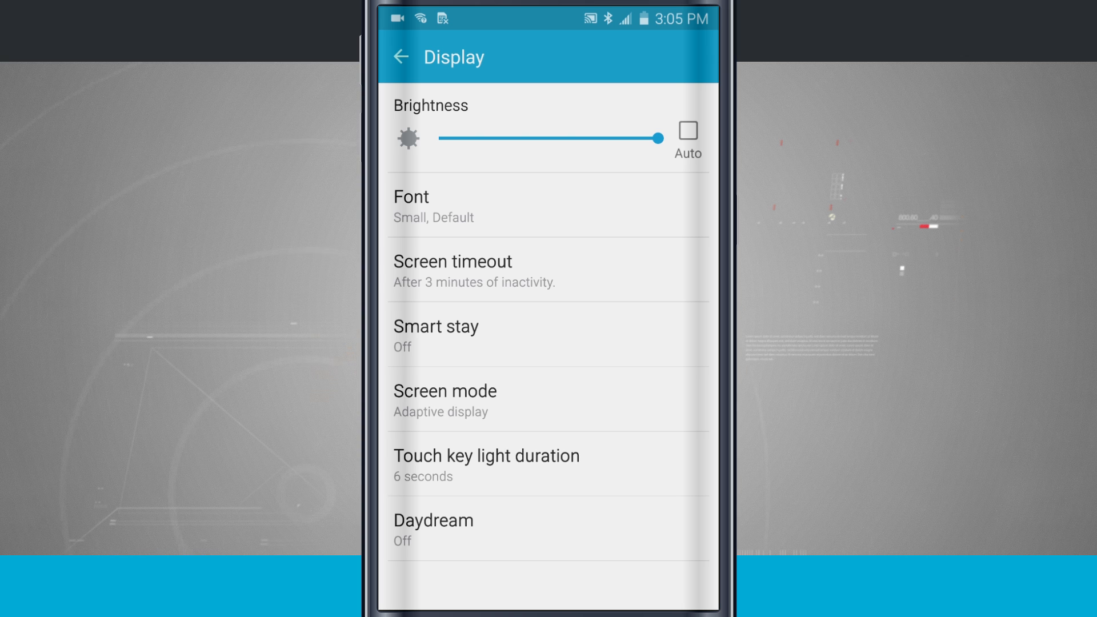
{"action": "left_click", "coordinate": [485, 456]}
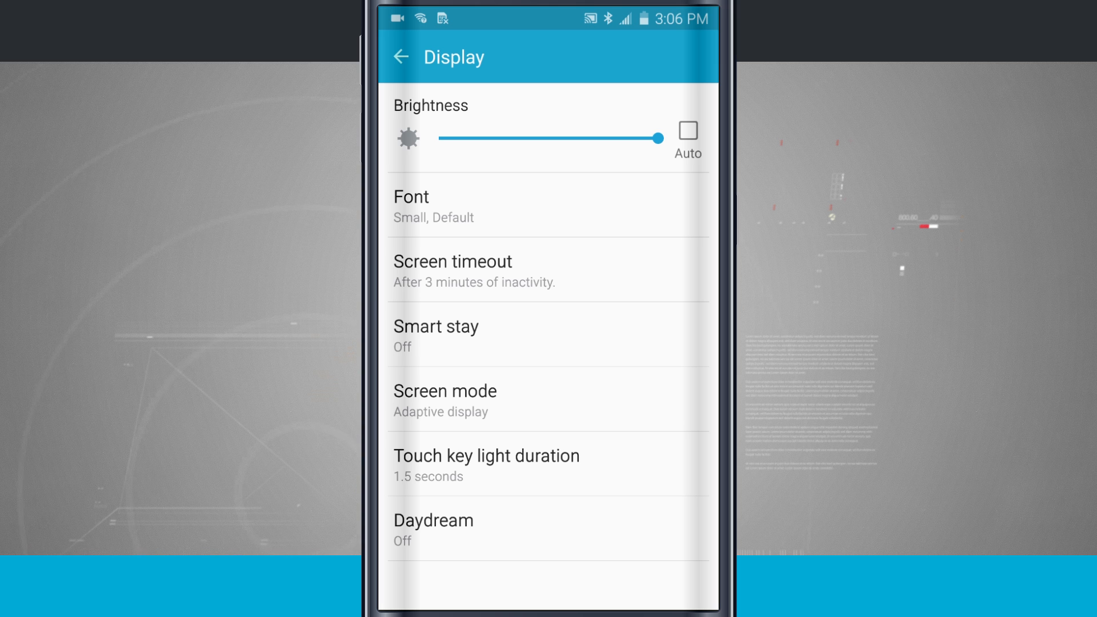
Set Touch key light duration back to Always off, then reopen its options to verify.
{"action": "left_click", "coordinate": [486, 464]}
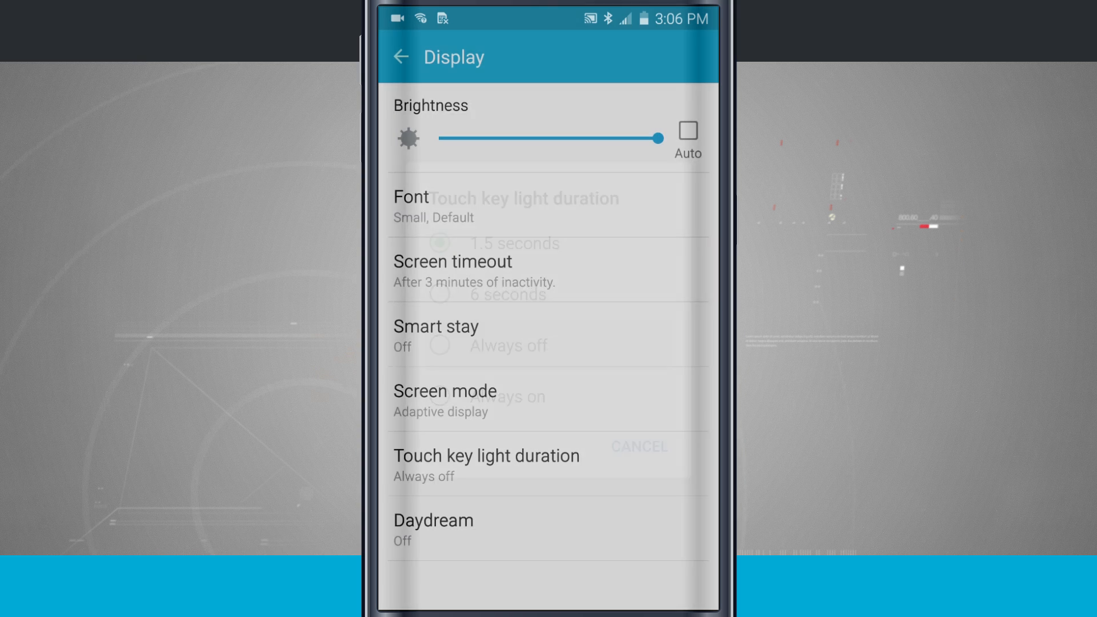
{"action": "left_click", "coordinate": [638, 447]}
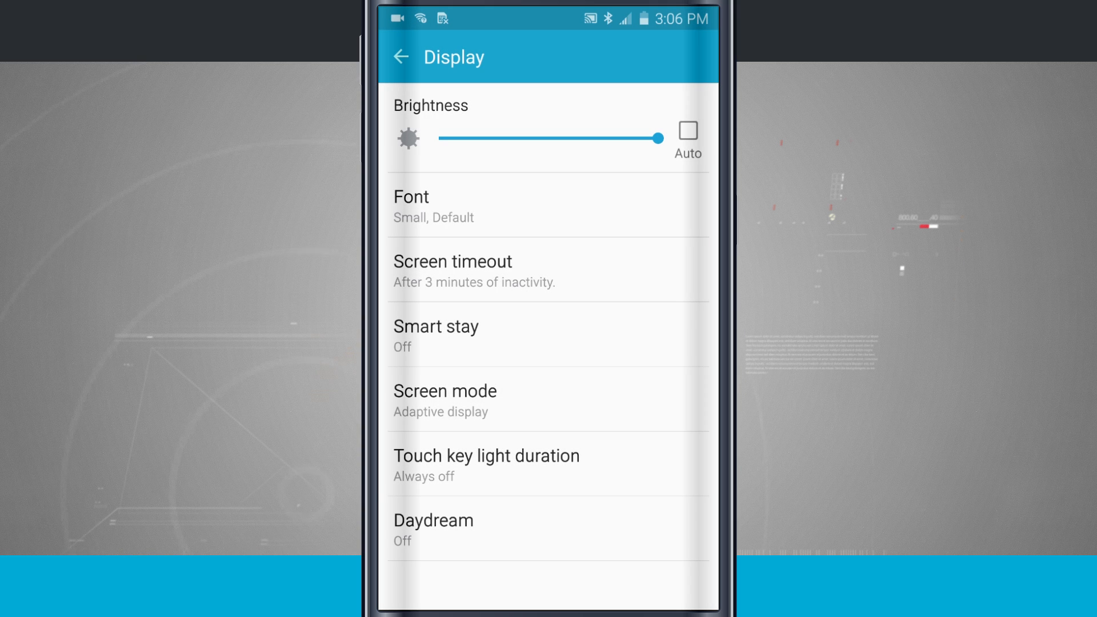
{"action": "left_click", "coordinate": [486, 465]}
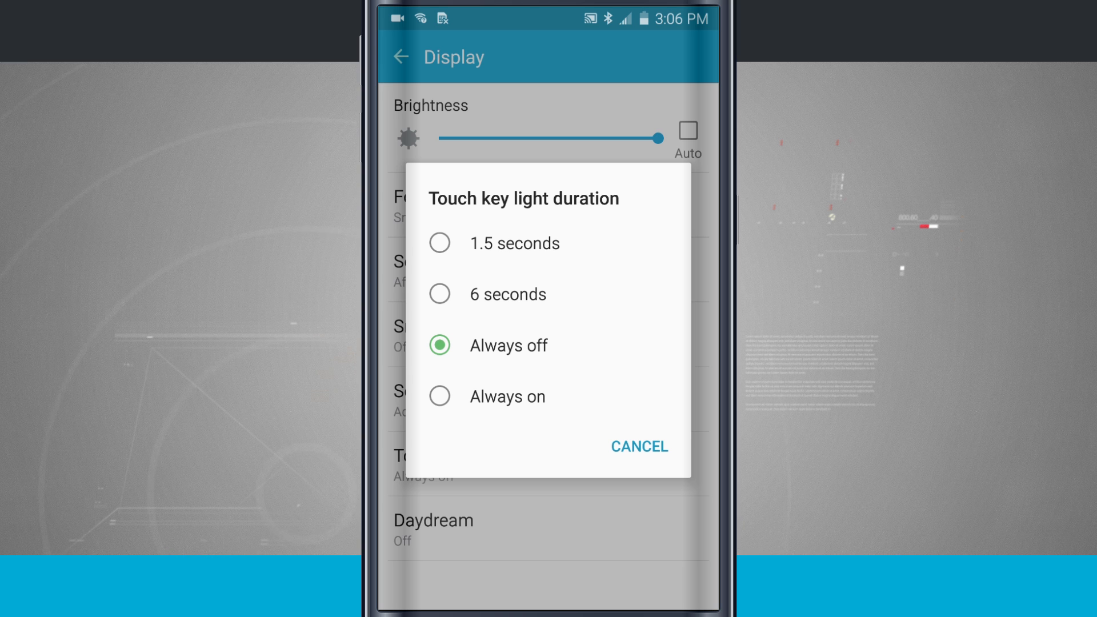